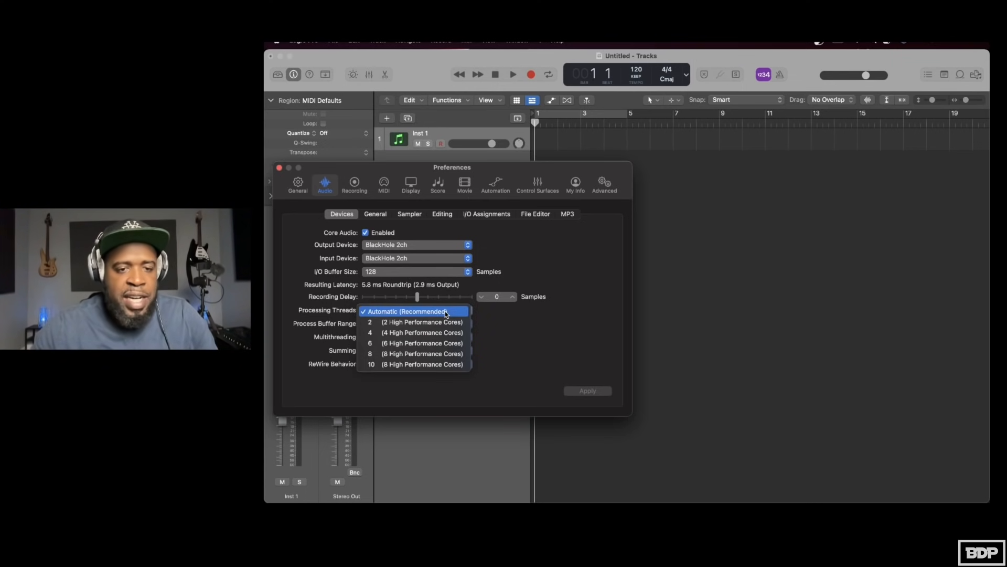
Step: Keep Processing Threads on Automatic and close the Audio preferences window
{"action": "left_click", "coordinate": [415, 310]}
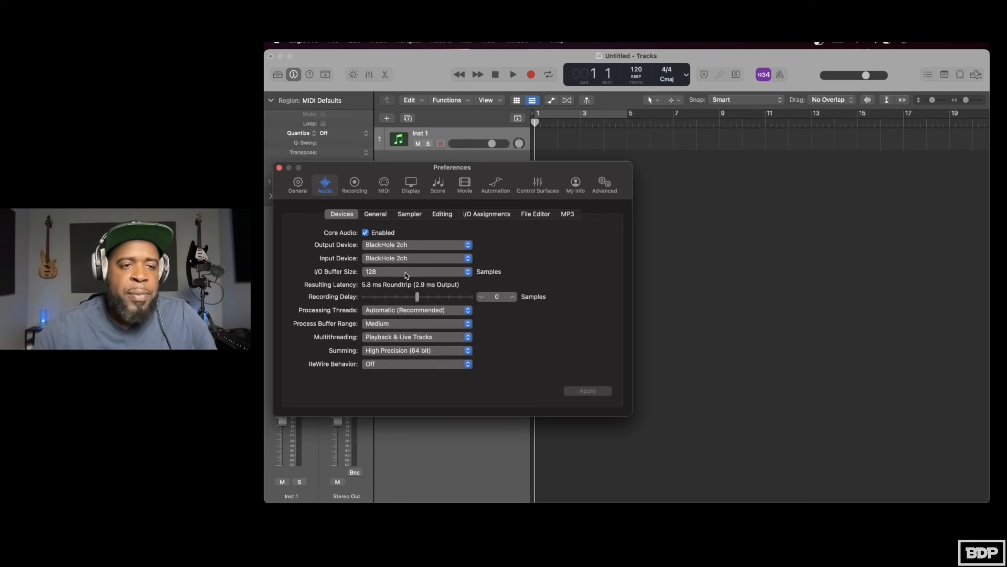
{"action": "left_click", "coordinate": [279, 167]}
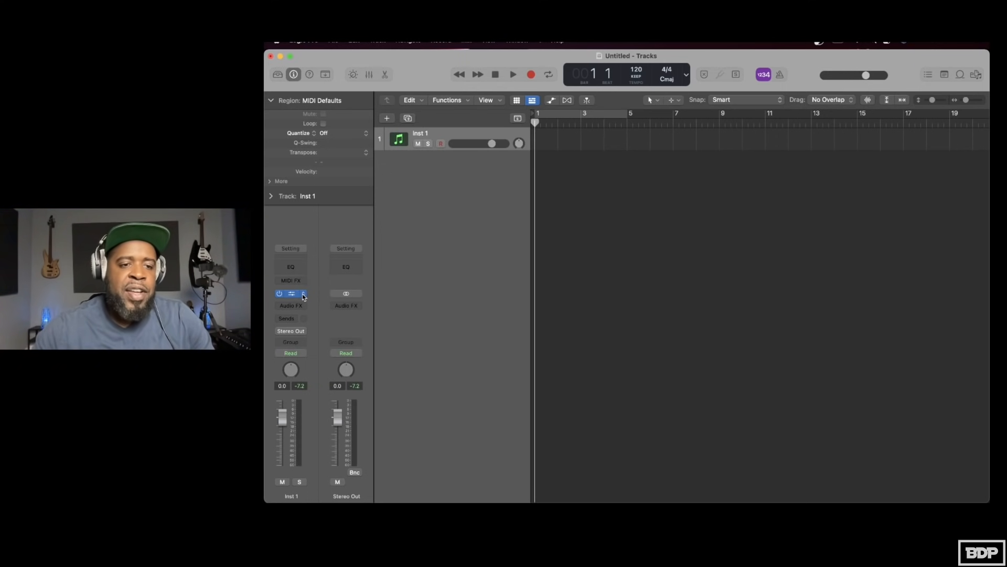
Step: Load Native Instruments Massive in stereo on track Inst 1, then close its editor
{"action": "left_click", "coordinate": [290, 293]}
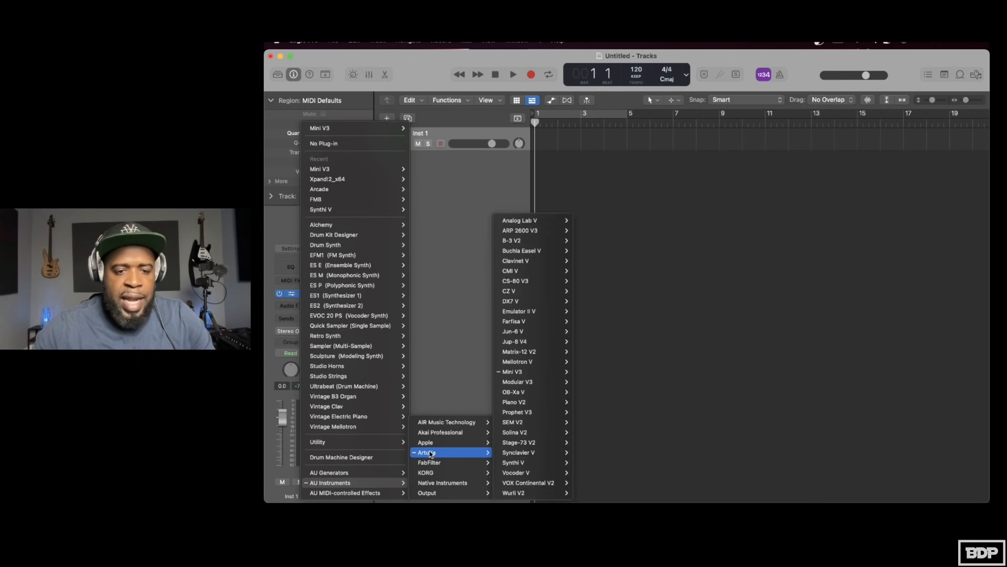
{"action": "mouse_move", "coordinate": [520, 372]}
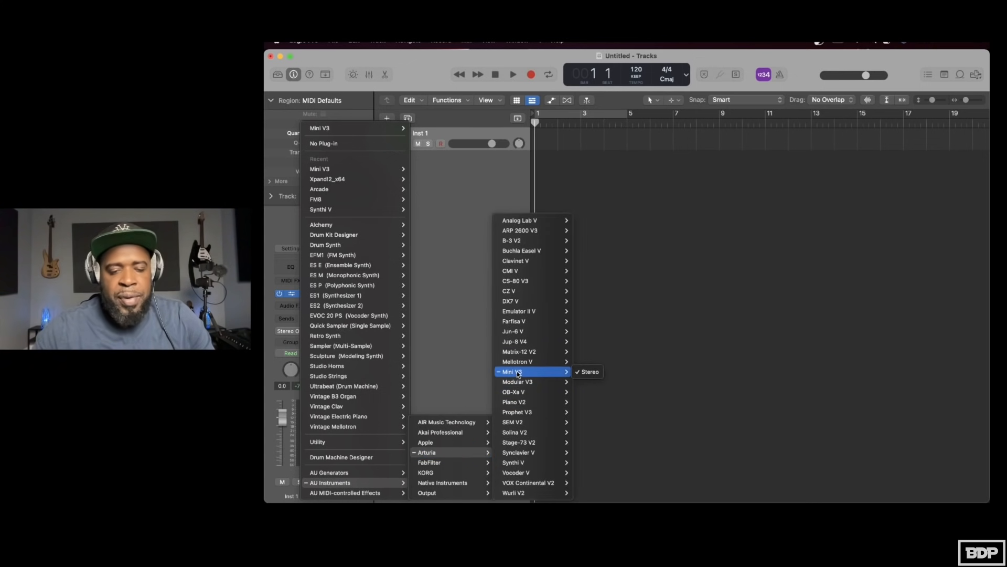
{"action": "mouse_move", "coordinate": [450, 472]}
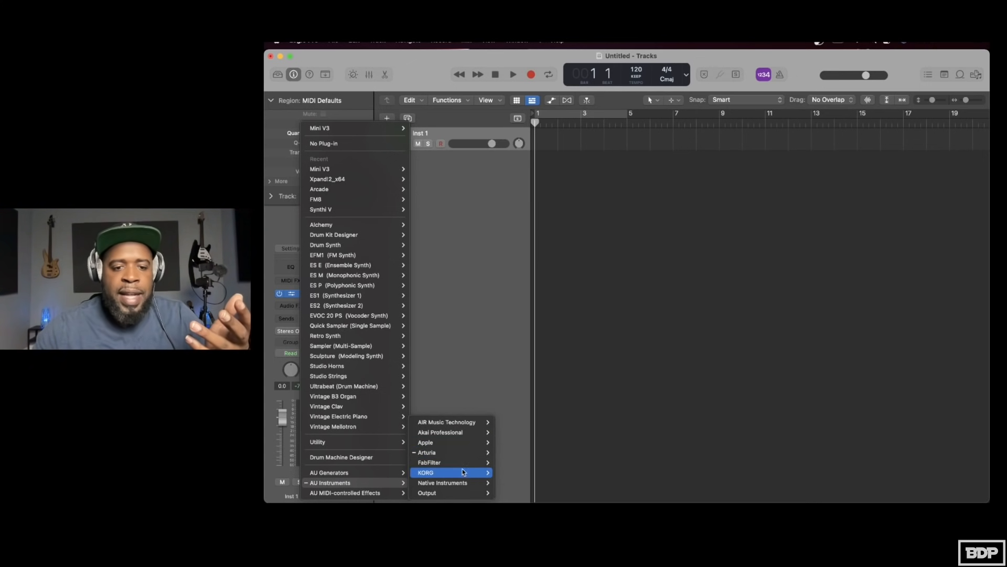
{"action": "mouse_move", "coordinate": [441, 483]}
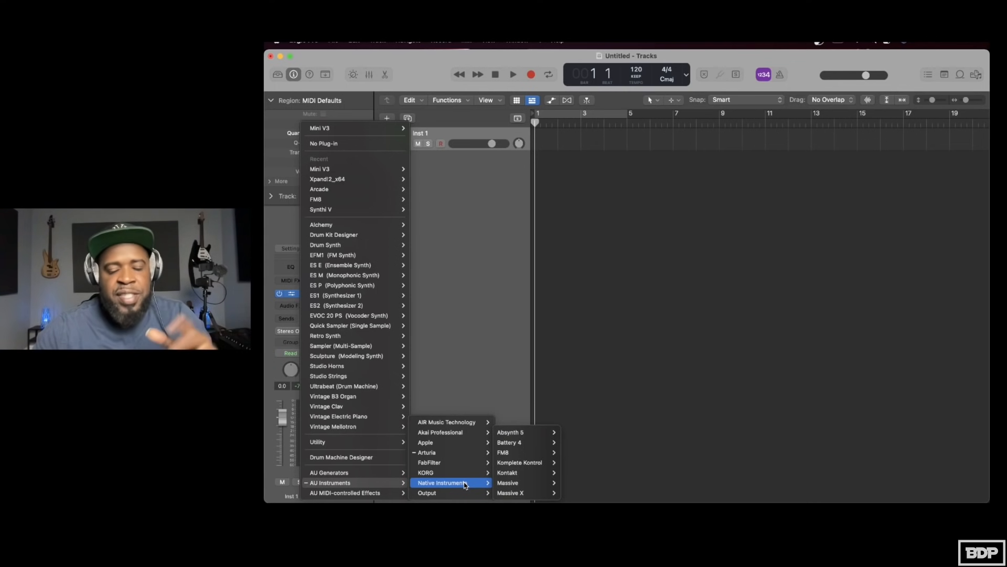
{"action": "mouse_move", "coordinate": [508, 452]}
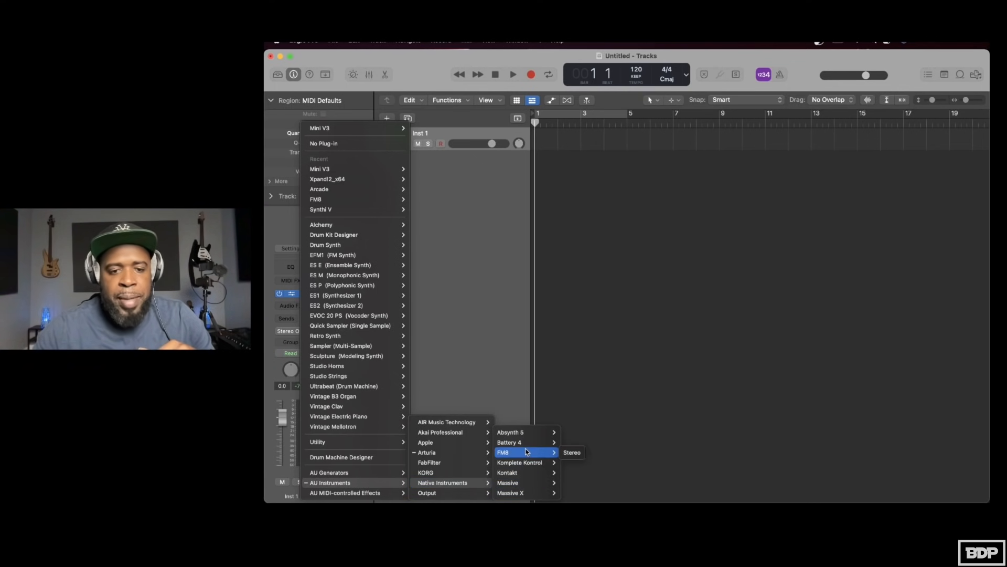
{"action": "mouse_move", "coordinate": [508, 483]}
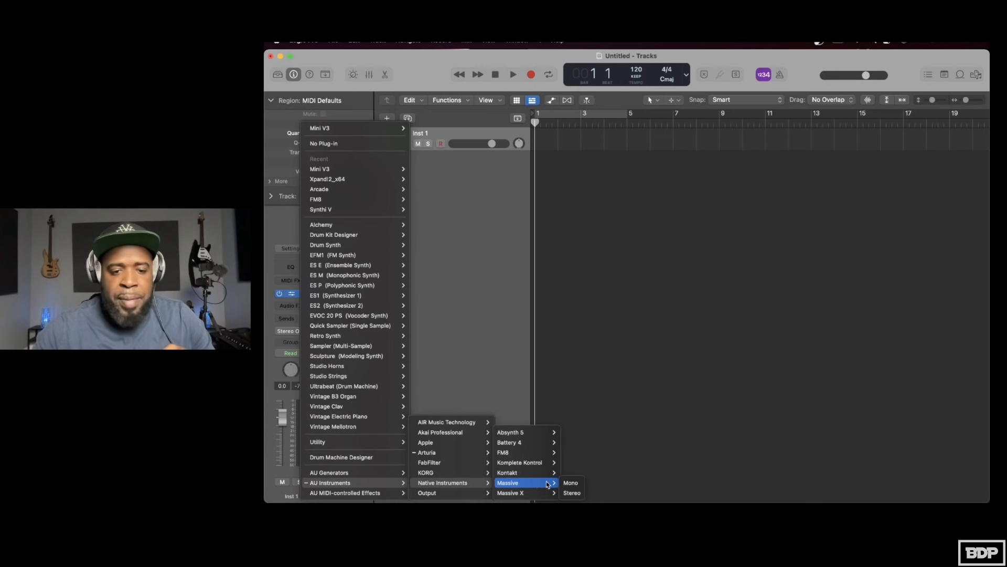
{"action": "mouse_move", "coordinate": [572, 493]}
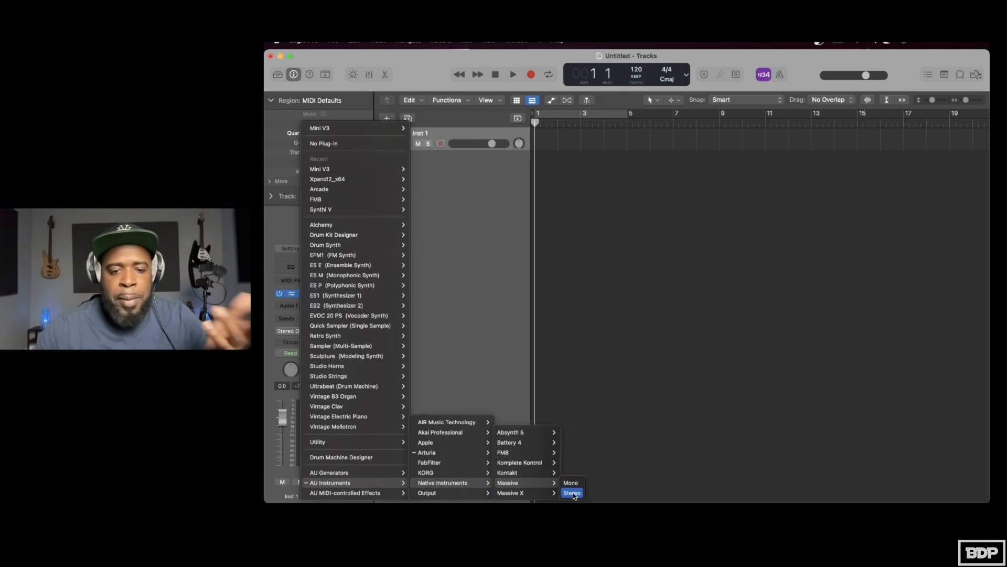
{"action": "left_click", "coordinate": [571, 492]}
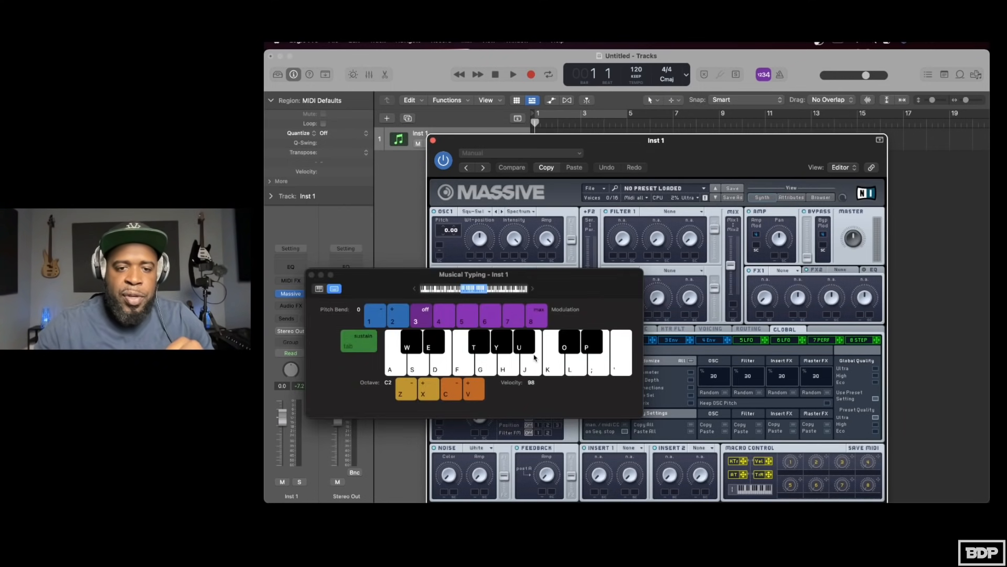
{"action": "left_click", "coordinate": [476, 354]}
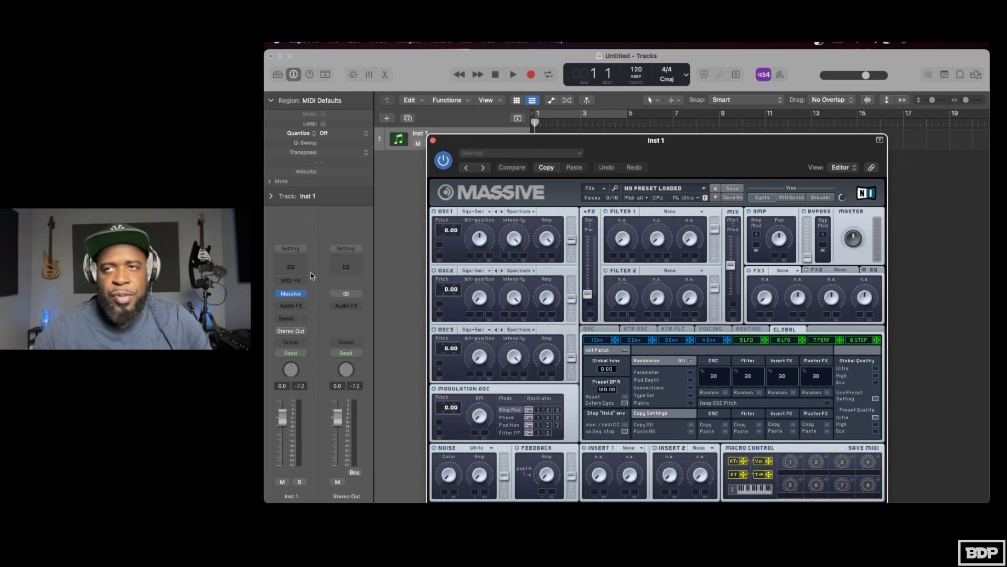
{"action": "mouse_move", "coordinate": [875, 217]}
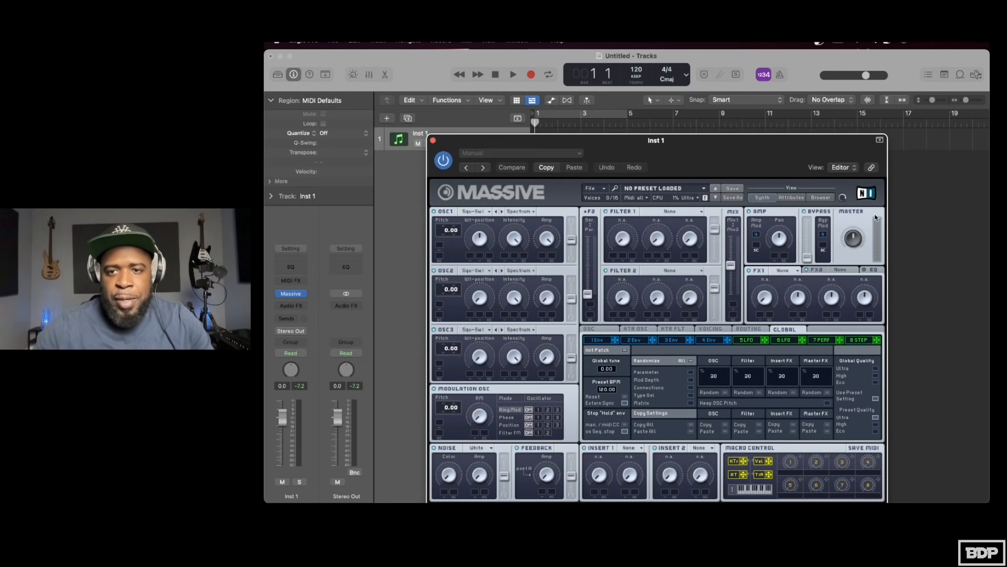
{"action": "mouse_move", "coordinate": [825, 206]}
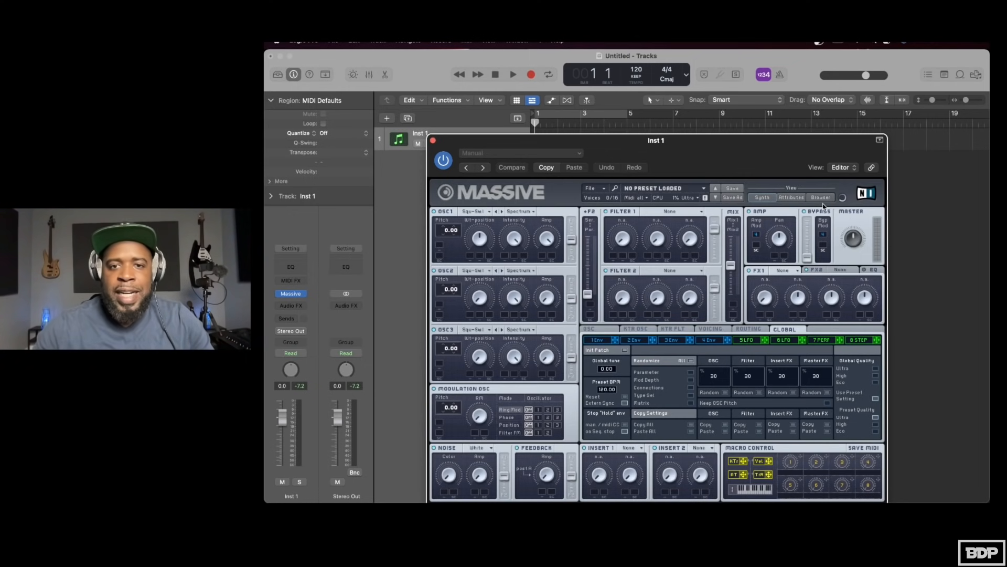
{"action": "left_click", "coordinate": [432, 140]}
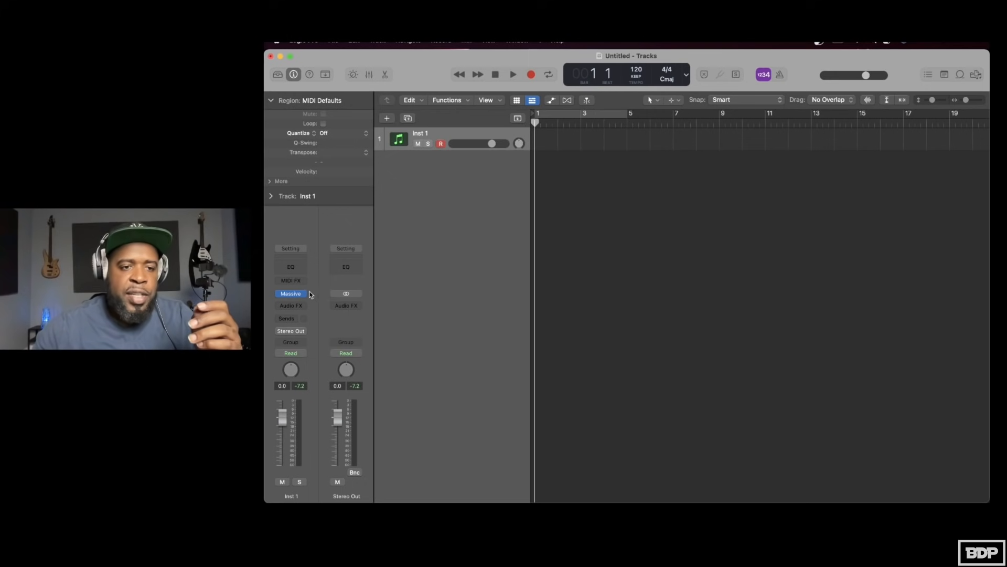
Step: Swap Massive for the KORG TRITON on Inst 1 and close the TRITON editor
{"action": "left_click", "coordinate": [290, 294]}
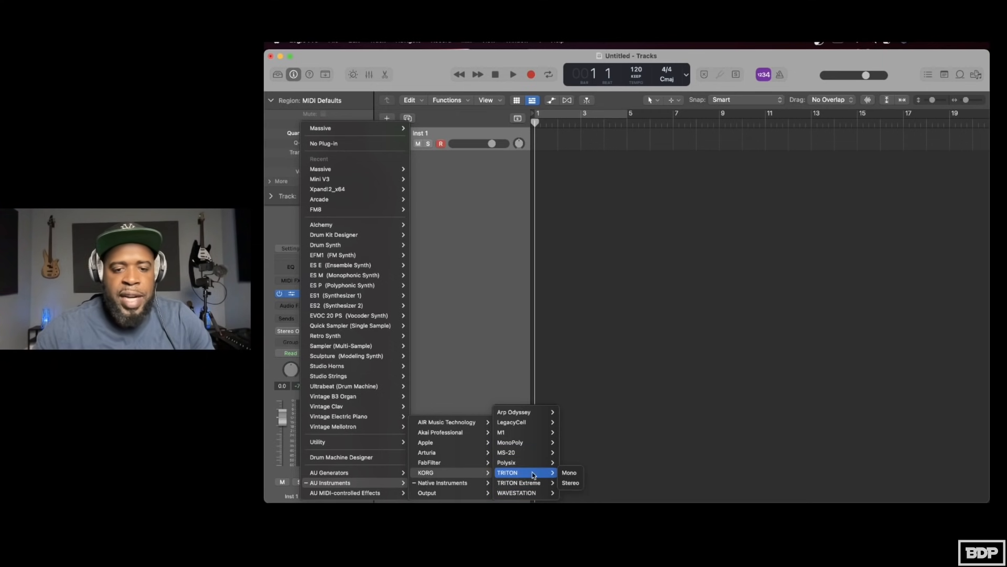
{"action": "left_click", "coordinate": [568, 483]}
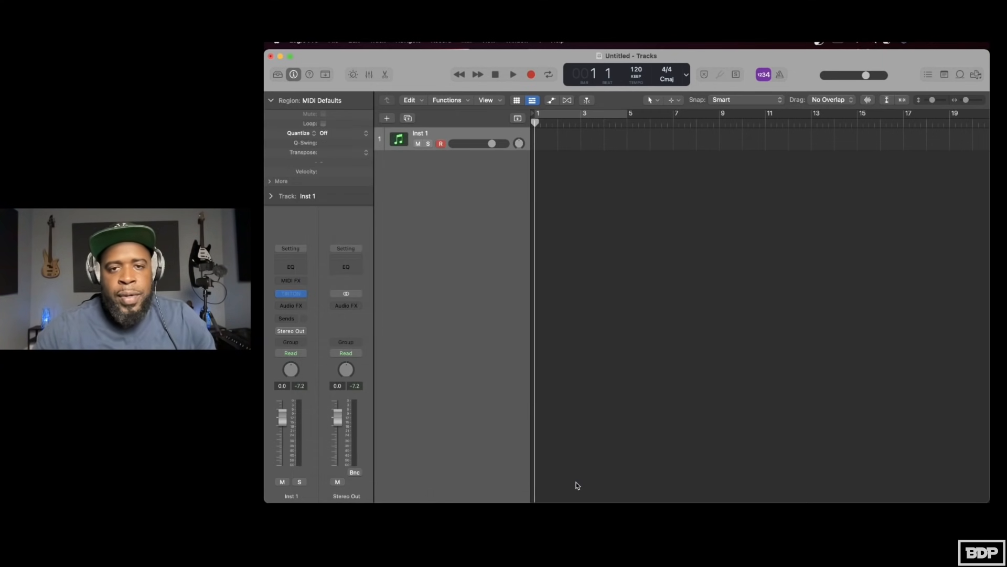
{"action": "left_click", "coordinate": [291, 293]}
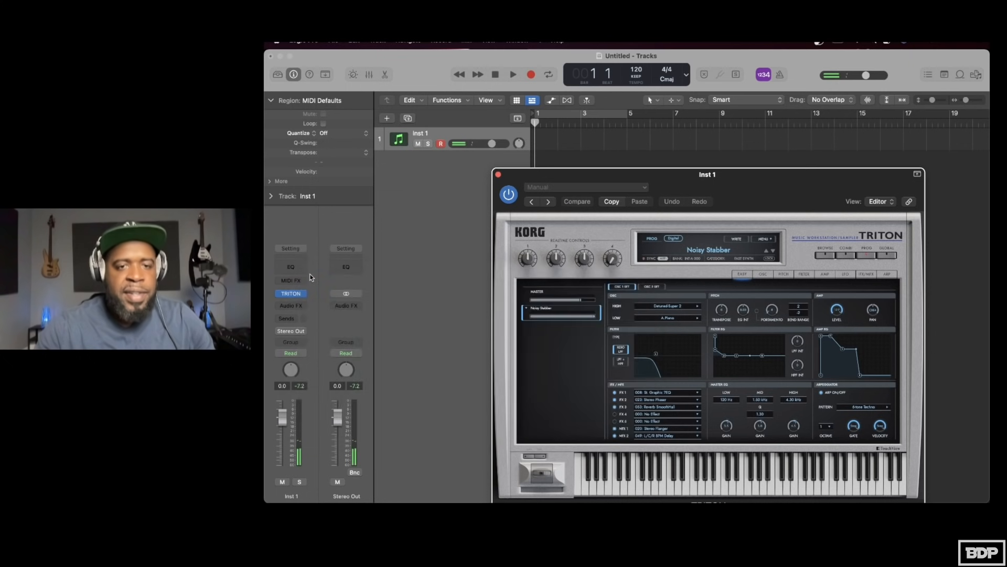
{"action": "left_click", "coordinate": [498, 174]}
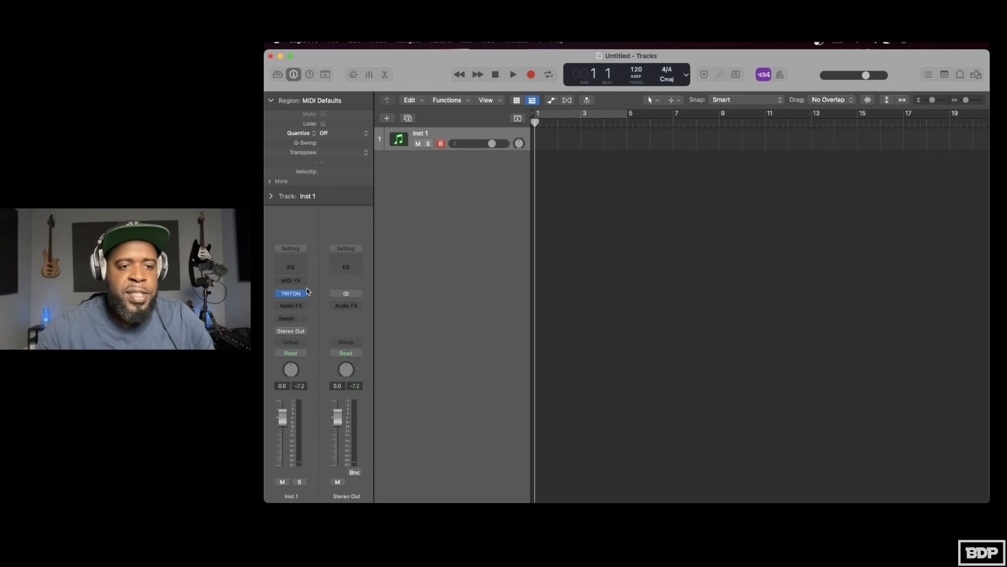
Step: Replace the Triton with Arturia Jun-6 V, decline its welcome tour, and close the editor
{"action": "left_click", "coordinate": [291, 294]}
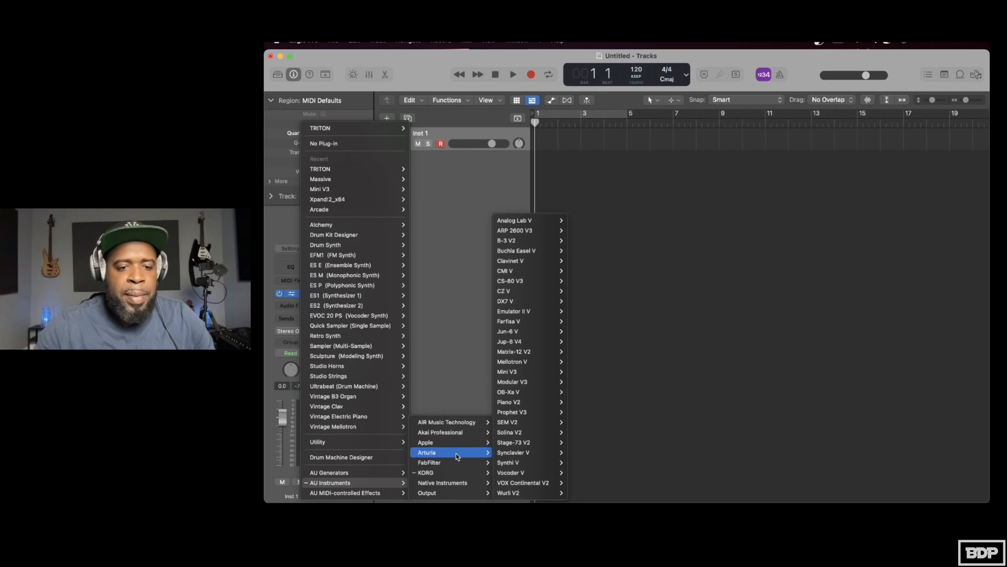
{"action": "mouse_move", "coordinate": [514, 330]}
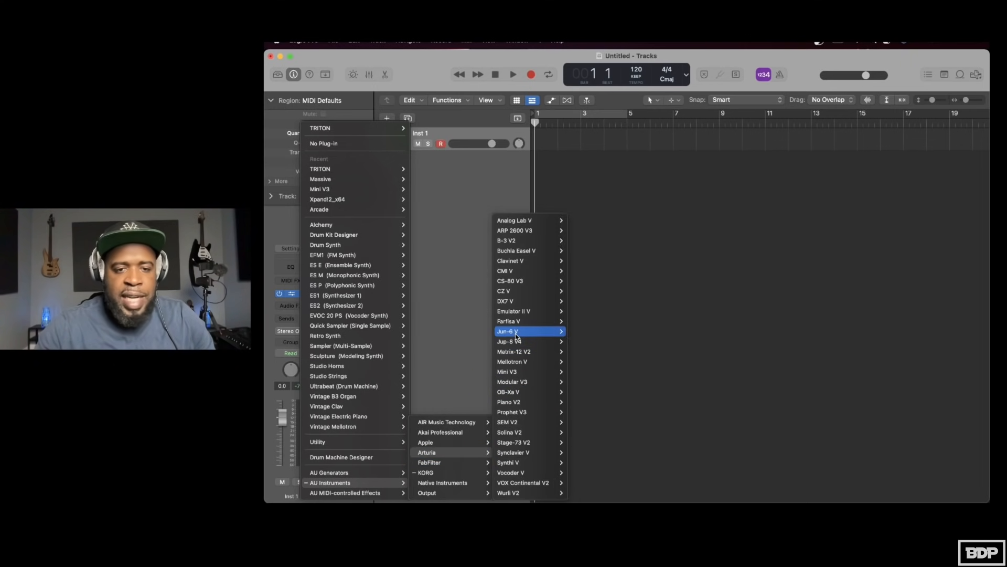
{"action": "left_click", "coordinate": [508, 331]}
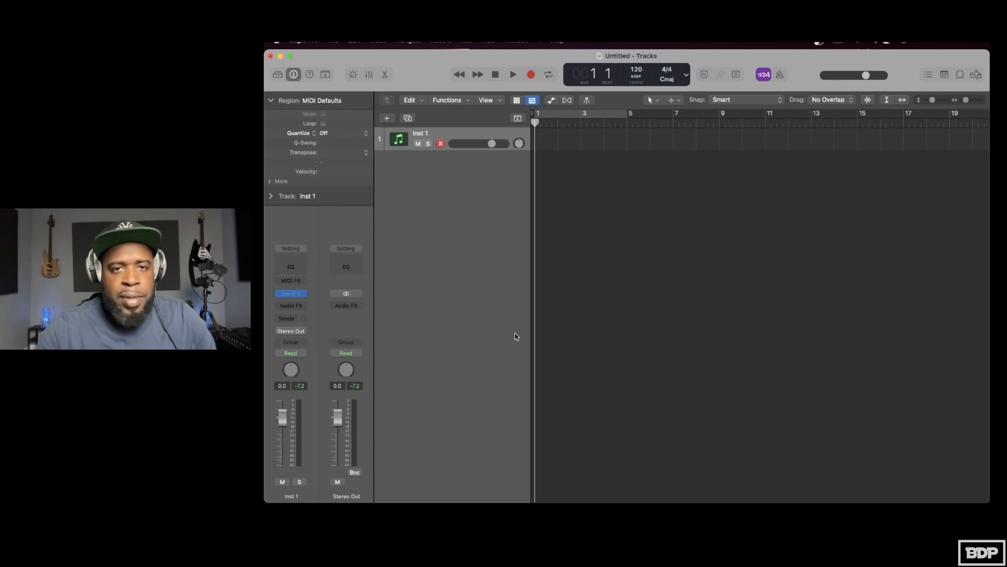
{"action": "left_click", "coordinate": [291, 294]}
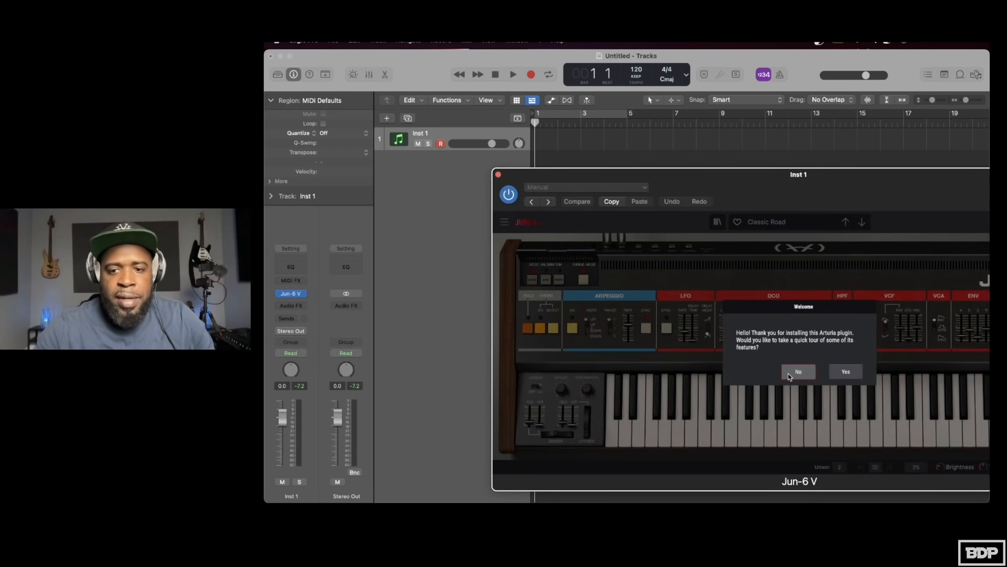
{"action": "left_click", "coordinate": [798, 372]}
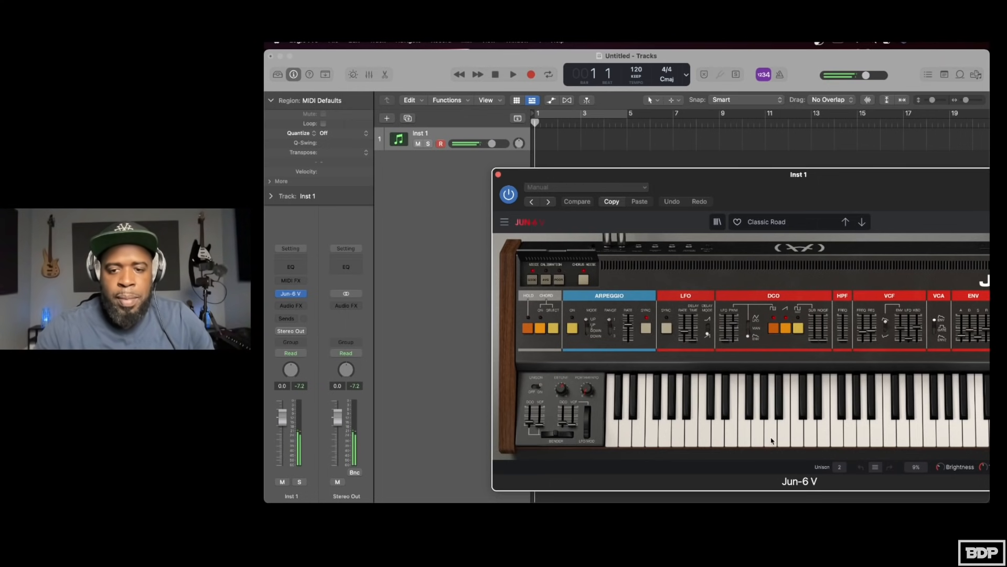
{"action": "mouse_move", "coordinate": [790, 436]}
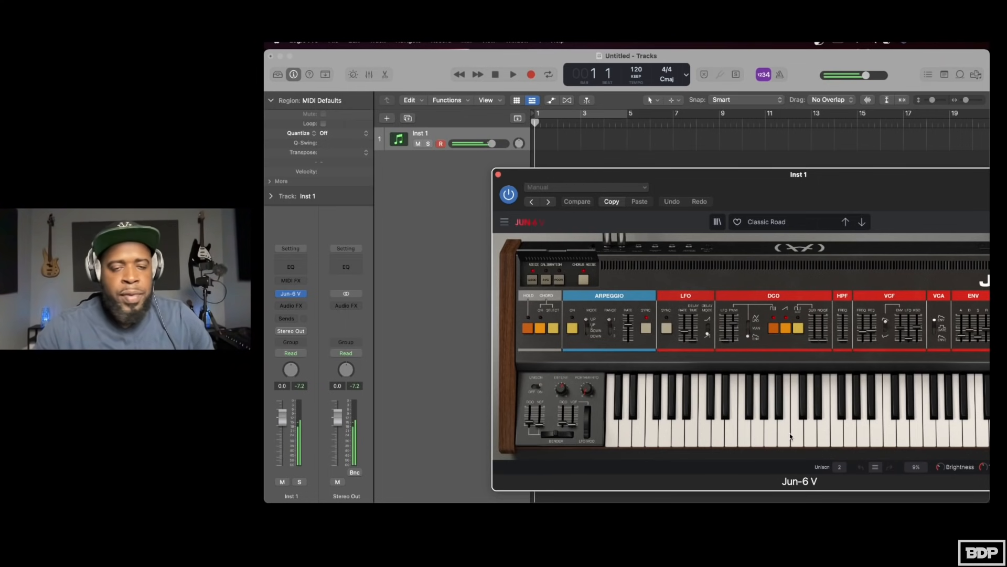
{"action": "left_click", "coordinate": [498, 174]}
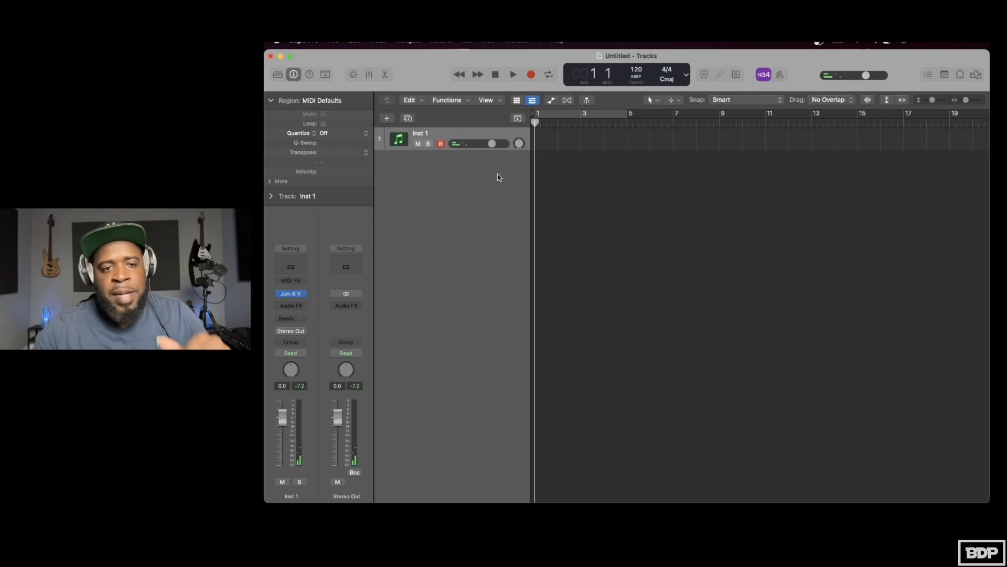
{"action": "mouse_move", "coordinate": [279, 47]}
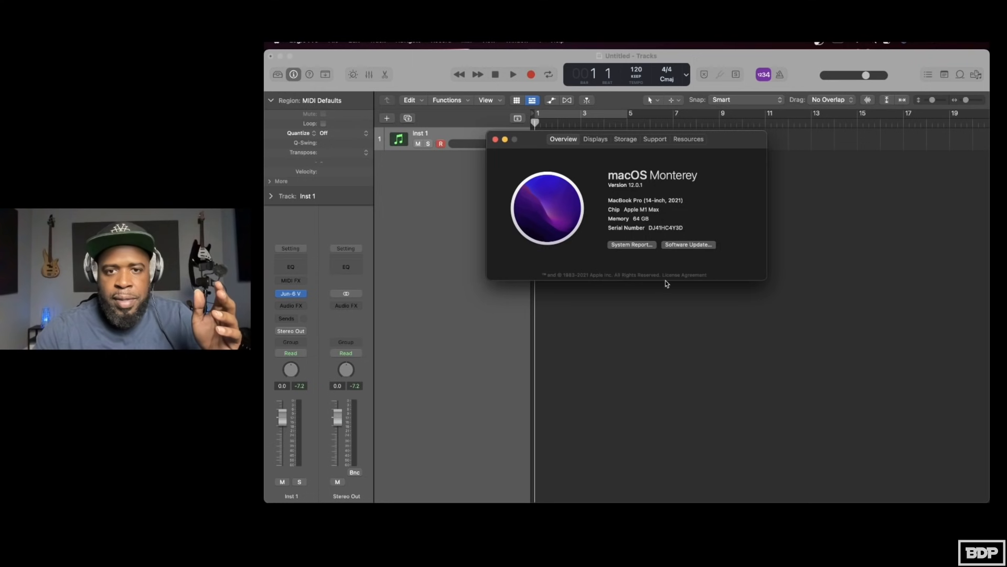
{"action": "mouse_move", "coordinate": [713, 268]}
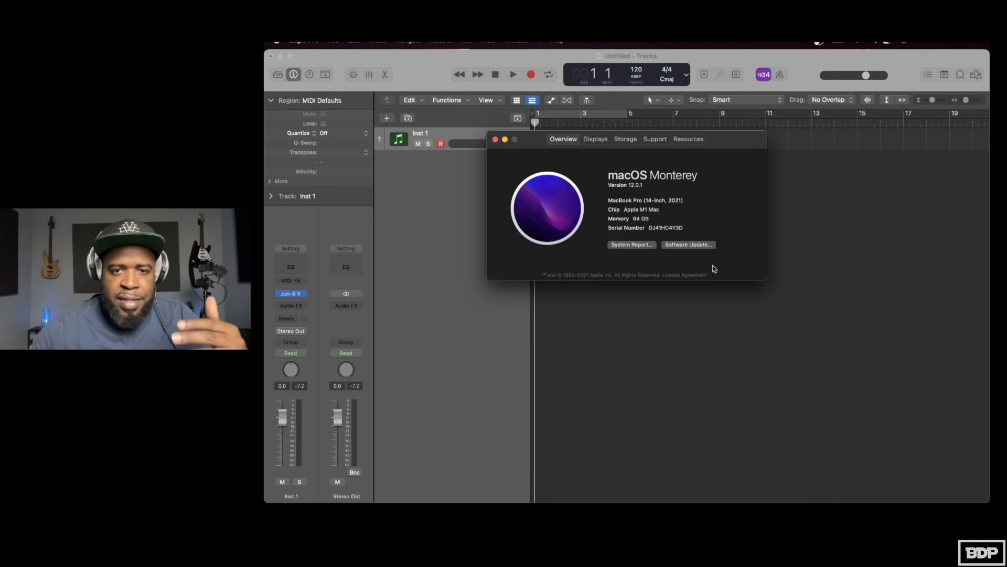
{"action": "mouse_move", "coordinate": [728, 195]}
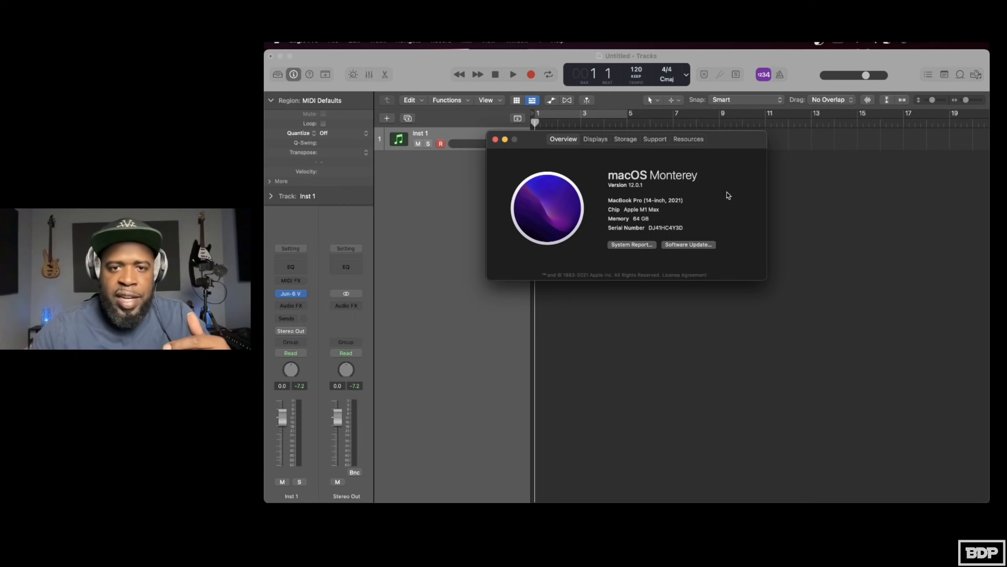
{"action": "mouse_move", "coordinate": [496, 140]}
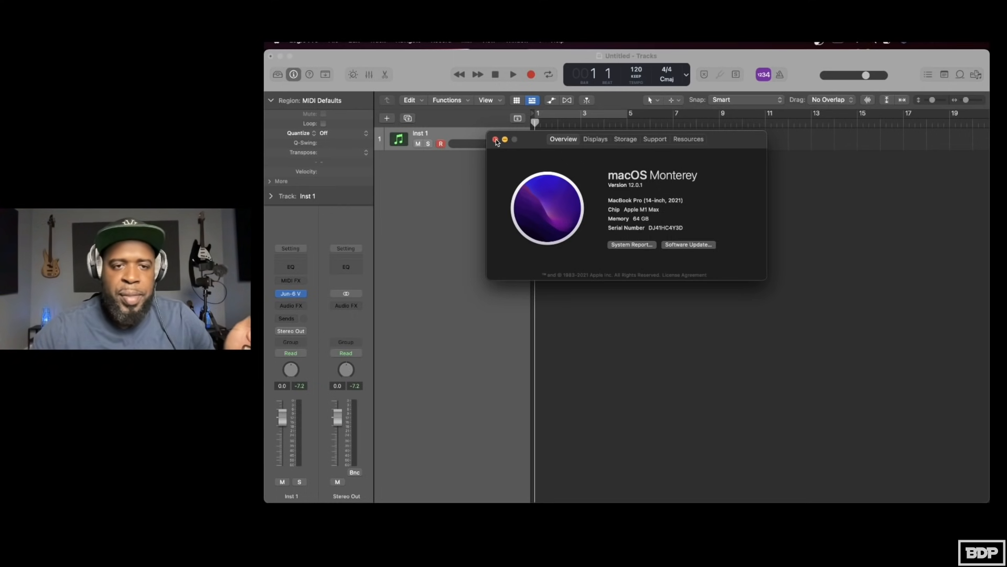
{"action": "left_click", "coordinate": [497, 140]}
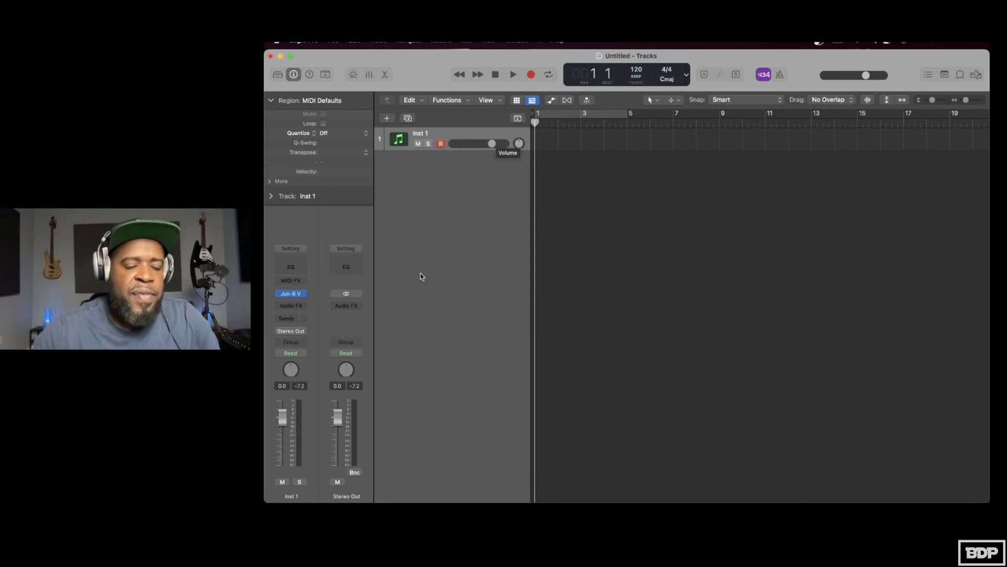
{"action": "mouse_move", "coordinate": [382, 309]}
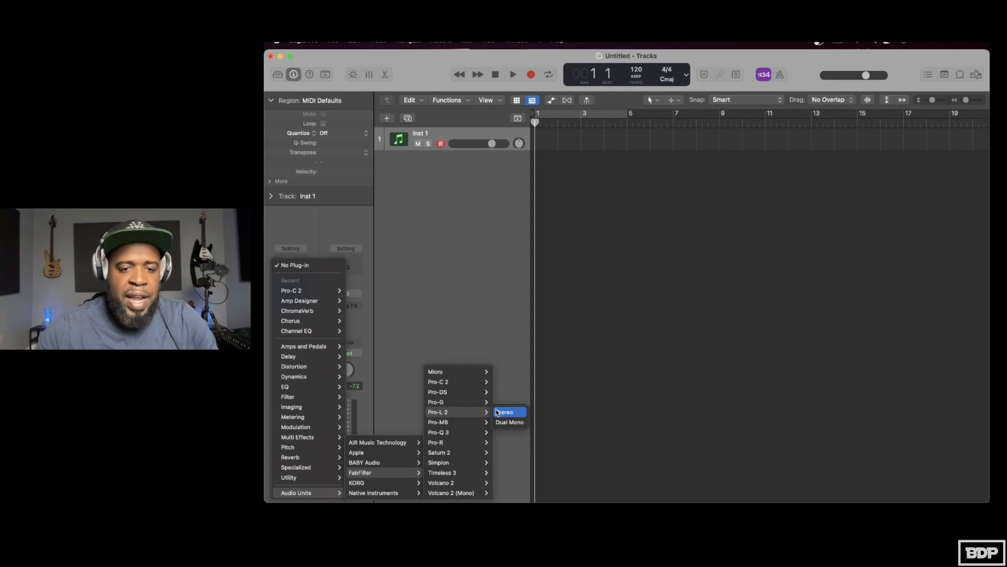
Step: Insert FabFilter Pro-L 2 in stereo in the channel's empty Audio FX slot
{"action": "left_click", "coordinate": [506, 411]}
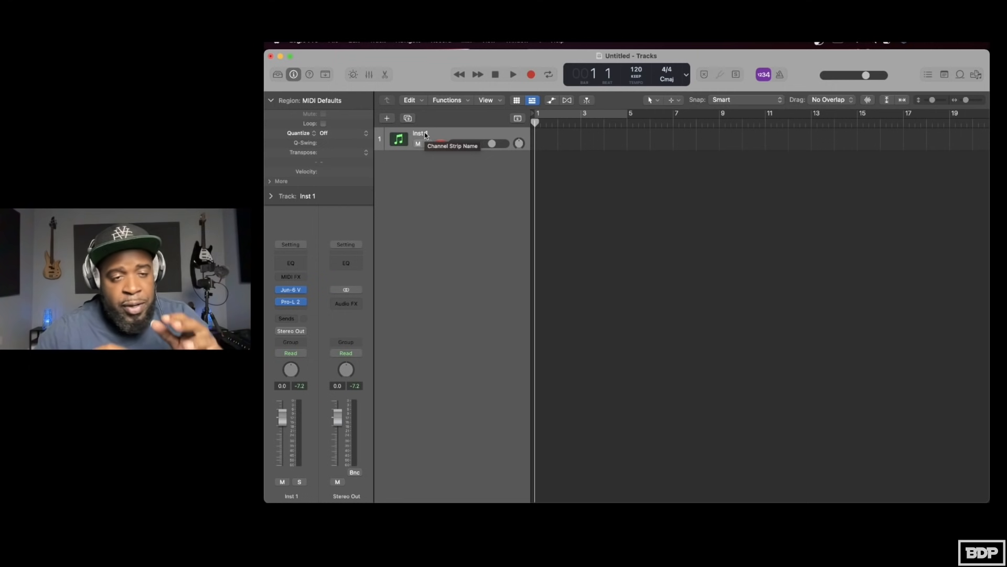
{"action": "mouse_move", "coordinate": [303, 339]}
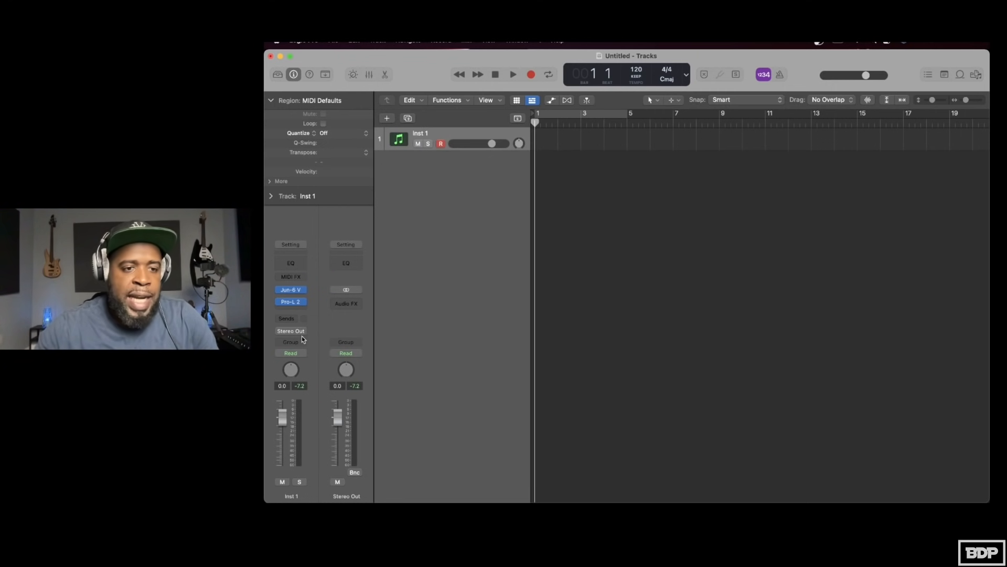
Step: Replace Pro-L 2 with BABY Audio Super VHS in stereo and close its editor
{"action": "left_click", "coordinate": [289, 301]}
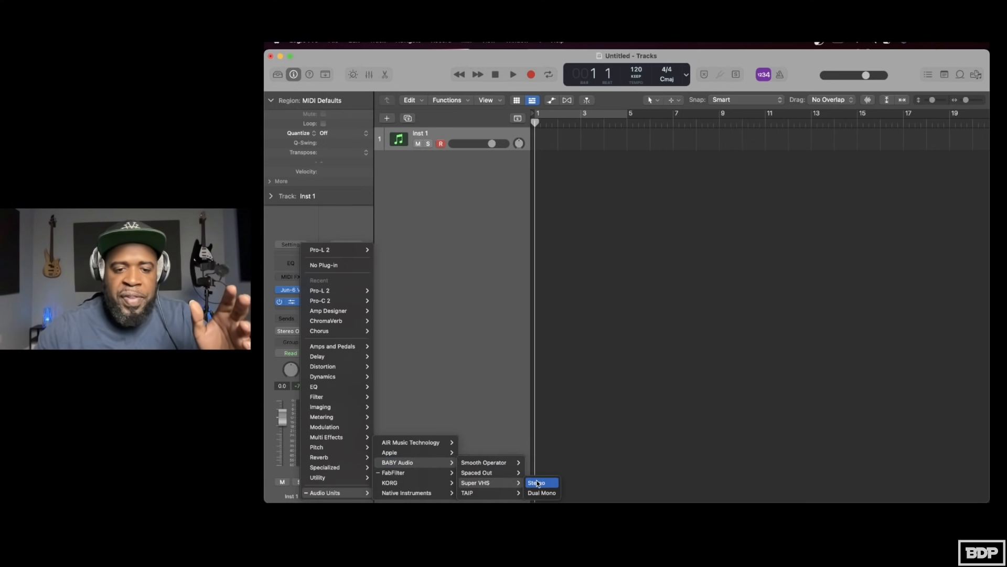
{"action": "left_click", "coordinate": [537, 483]}
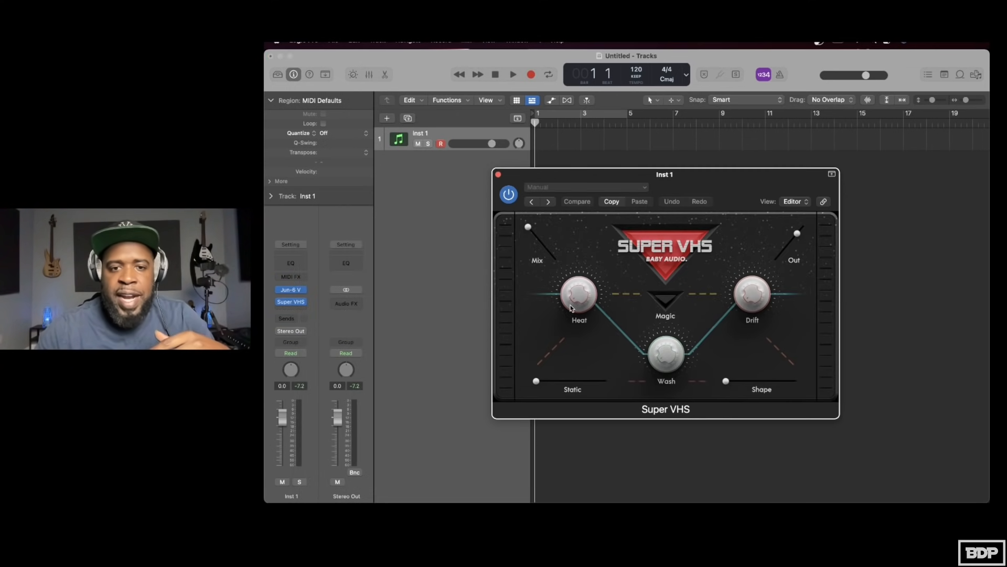
{"action": "left_click", "coordinate": [576, 202]}
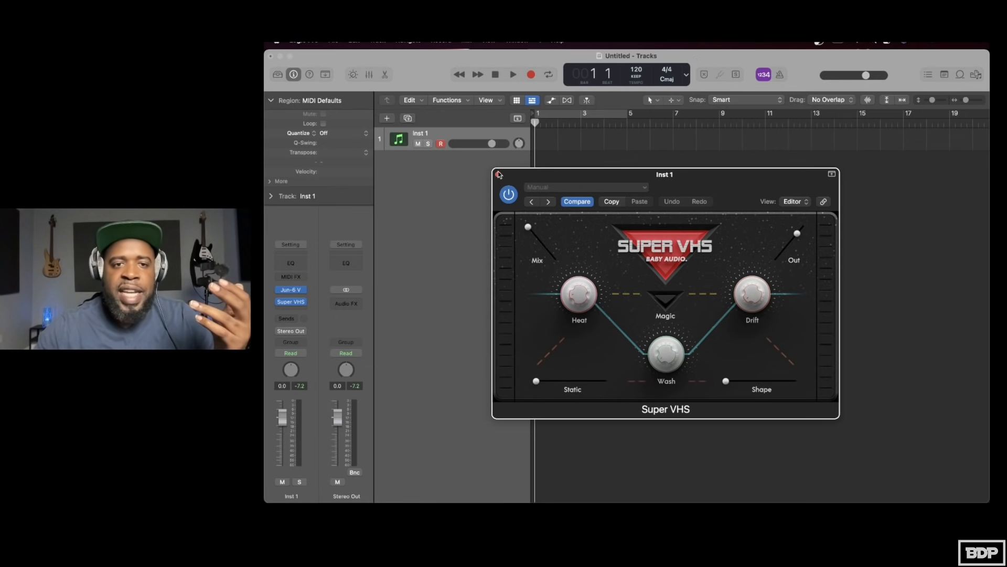
{"action": "left_click", "coordinate": [497, 174]}
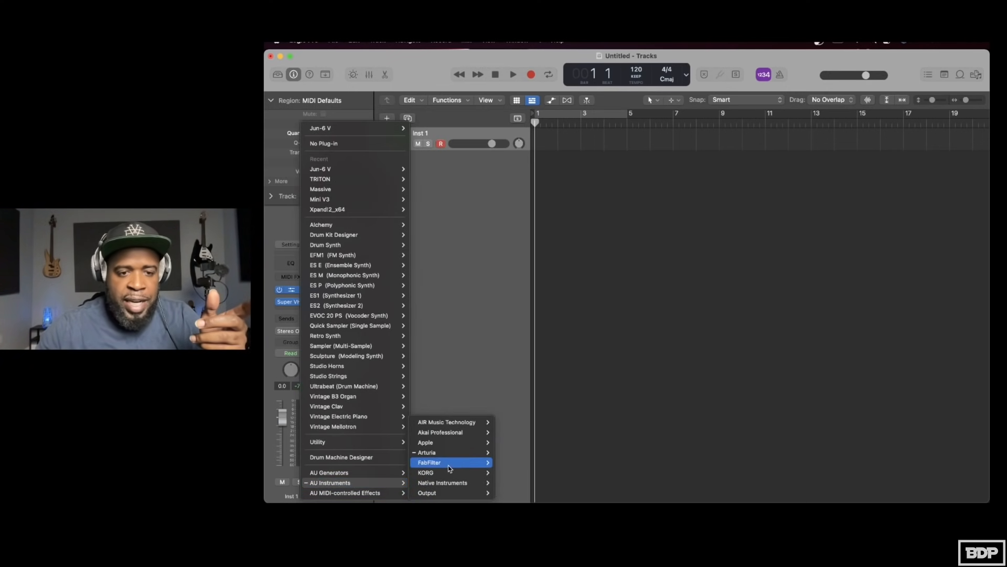
{"action": "mouse_move", "coordinate": [447, 422]}
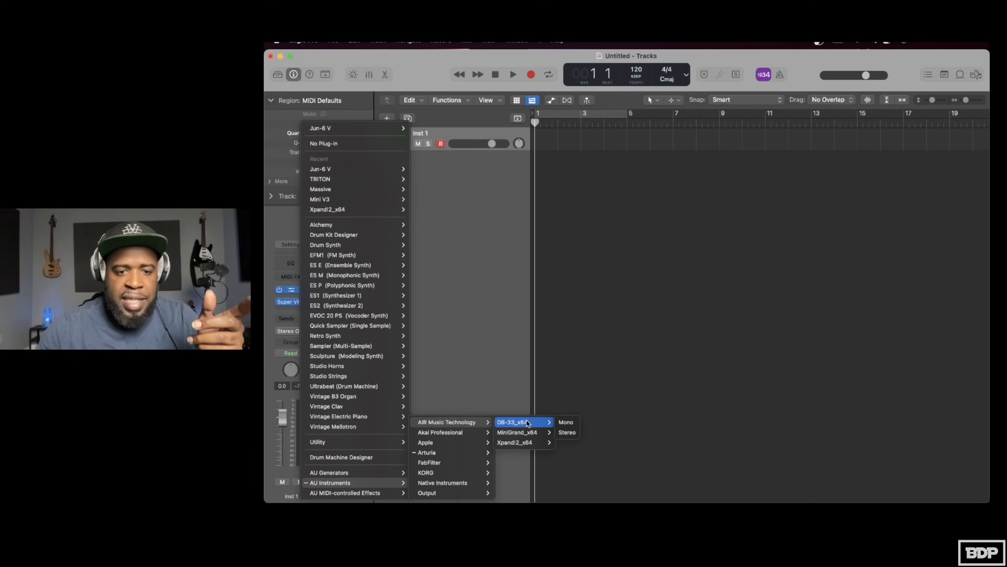